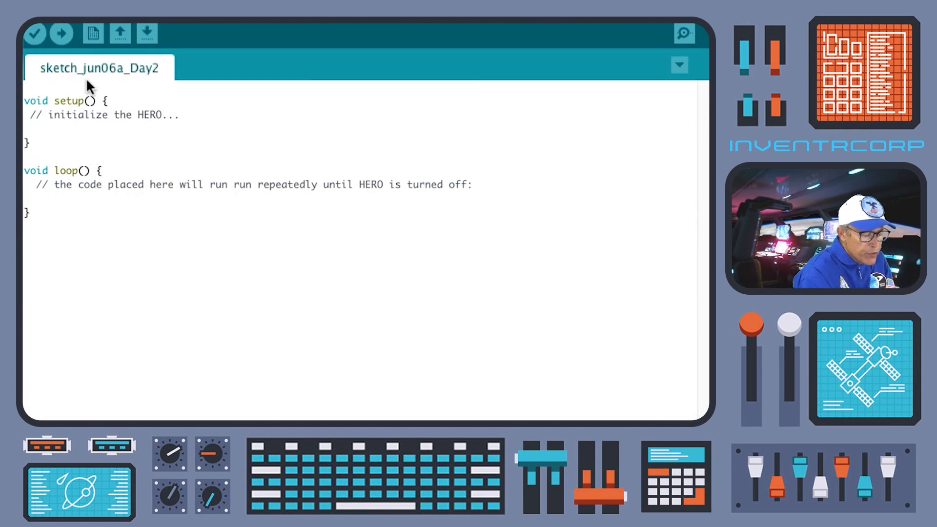
mouse_move(72, 107)
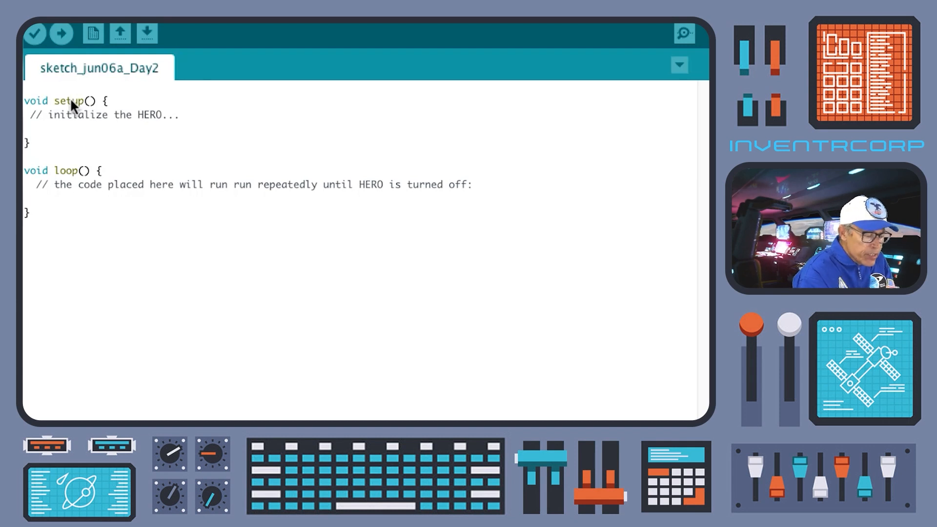
mouse_move(64, 116)
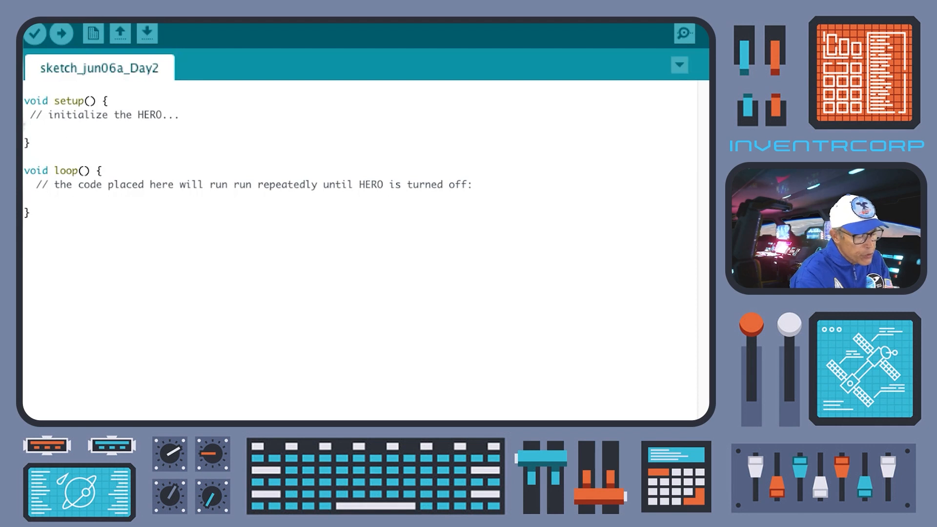
mouse_move(92, 157)
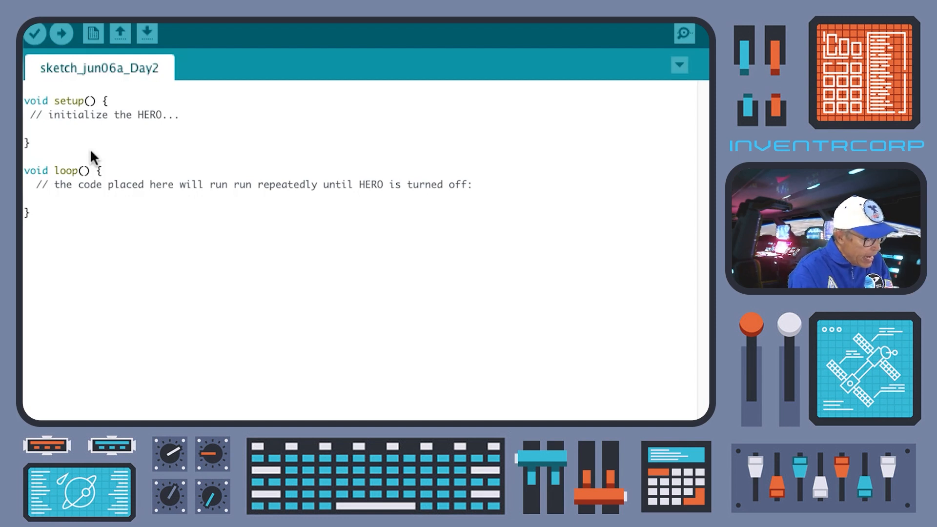
mouse_move(111, 143)
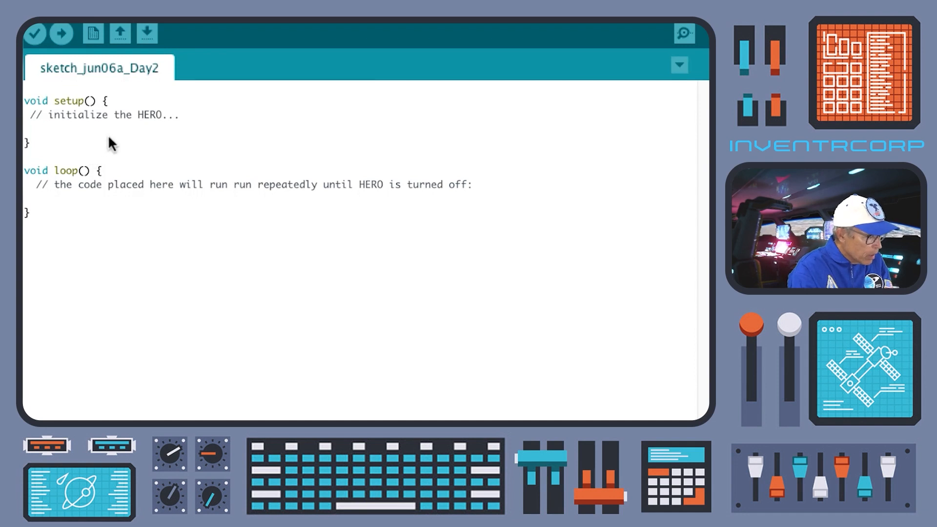
mouse_move(29, 158)
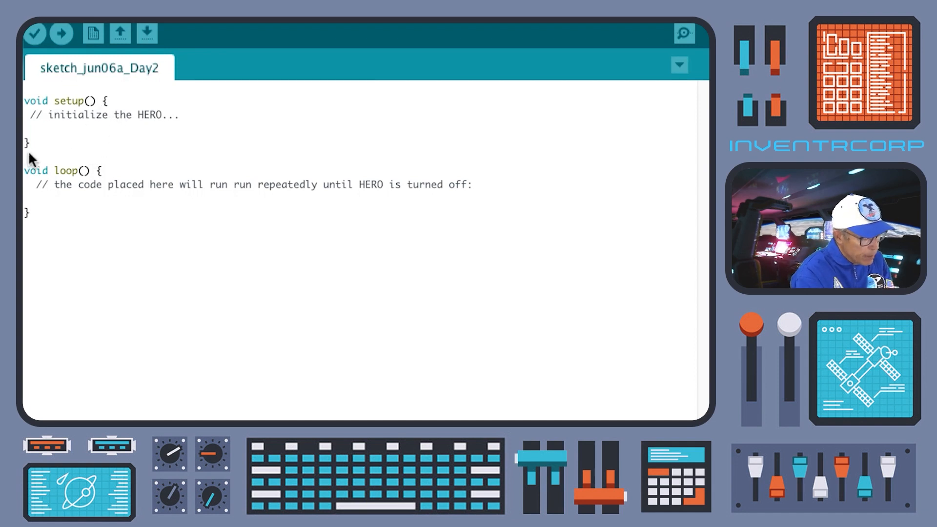
mouse_move(90, 101)
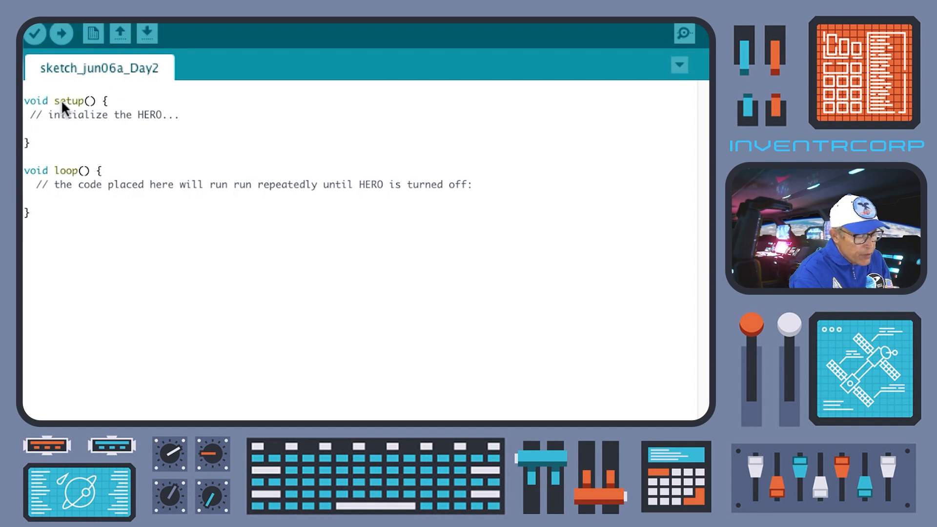
mouse_move(35, 147)
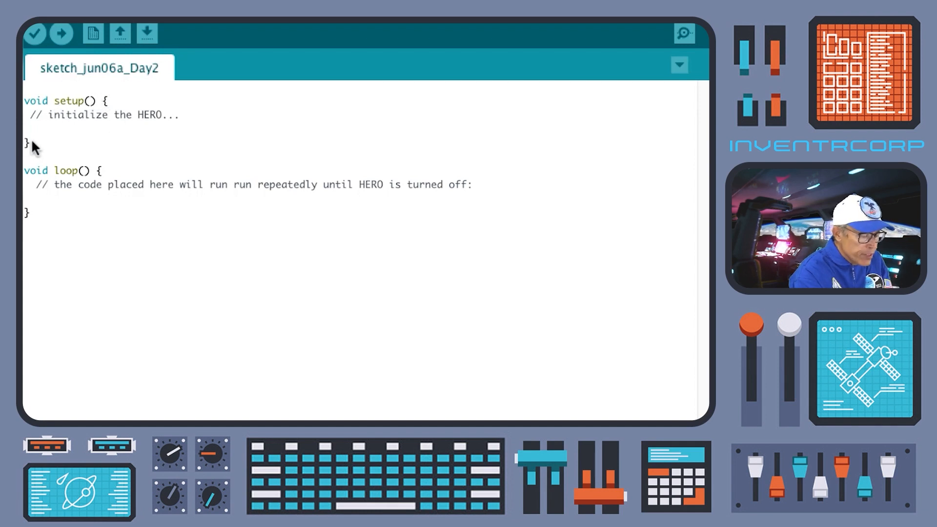
mouse_move(54, 170)
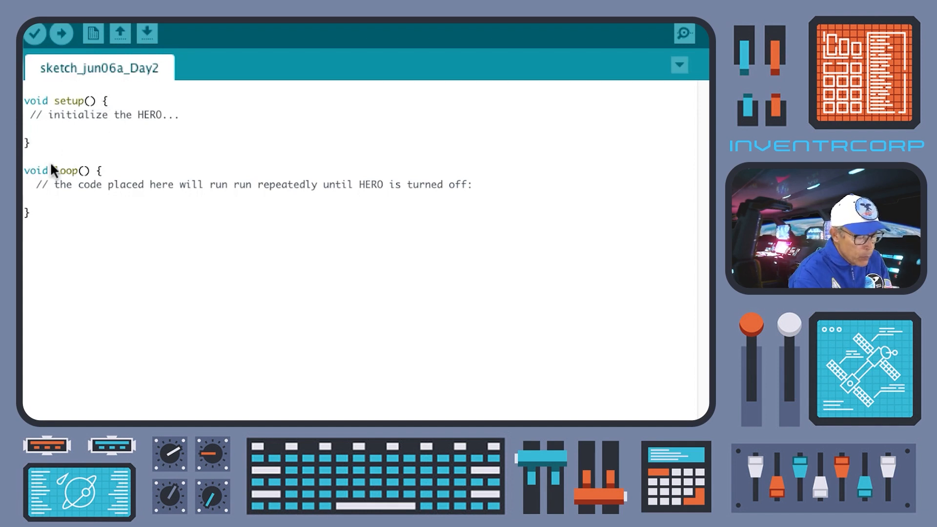
mouse_move(72, 194)
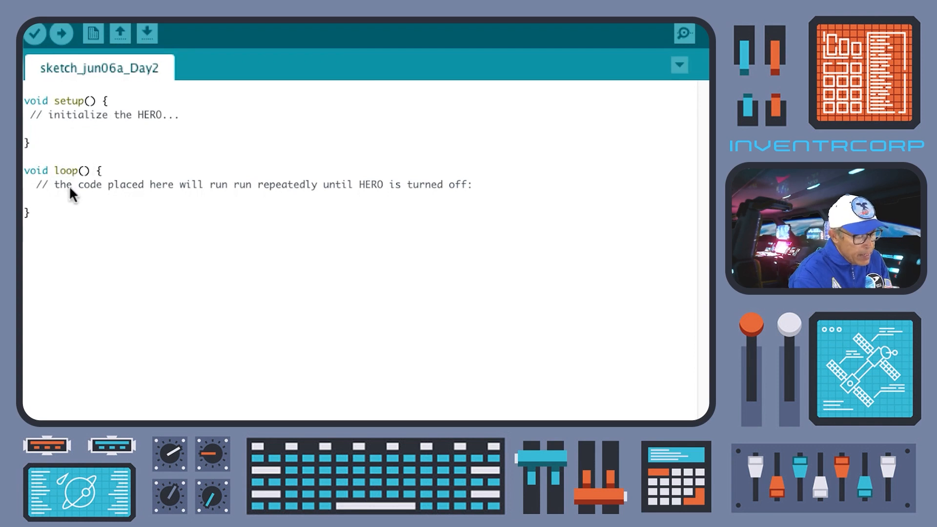
mouse_move(77, 63)
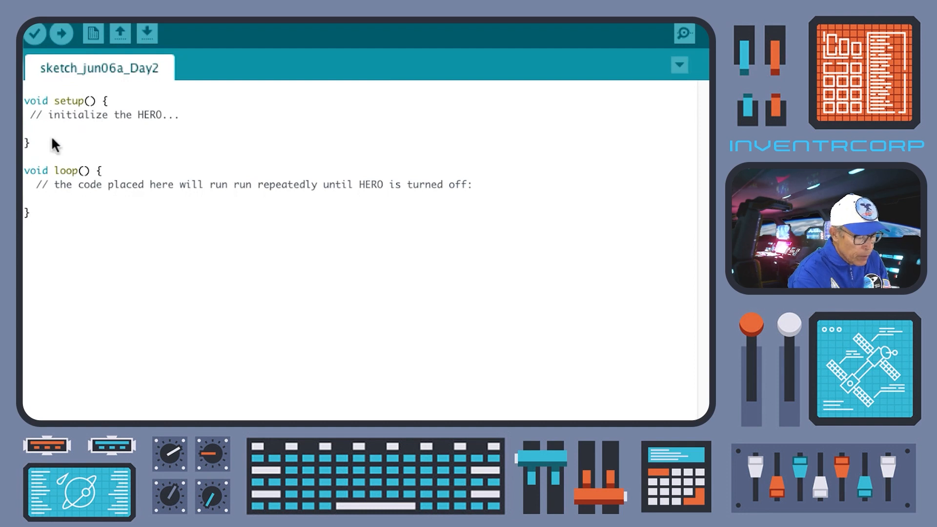
mouse_move(47, 206)
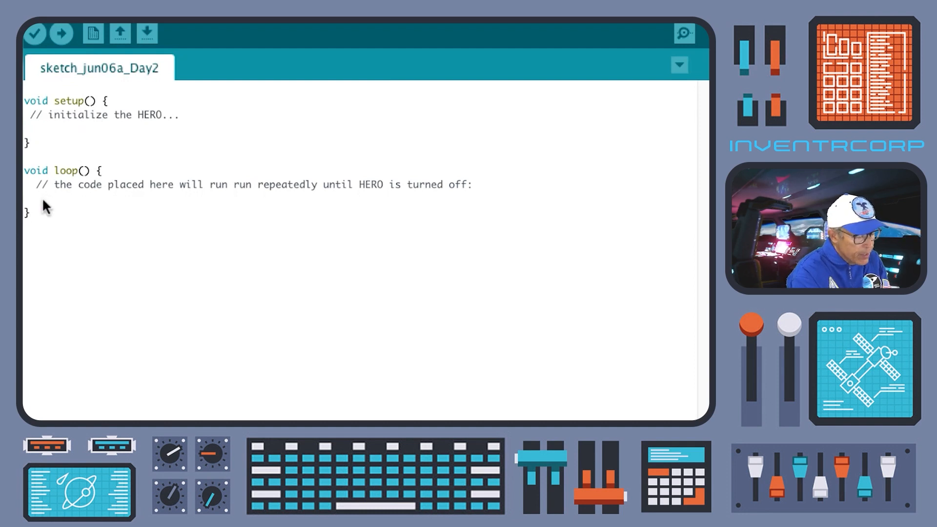
mouse_move(116, 131)
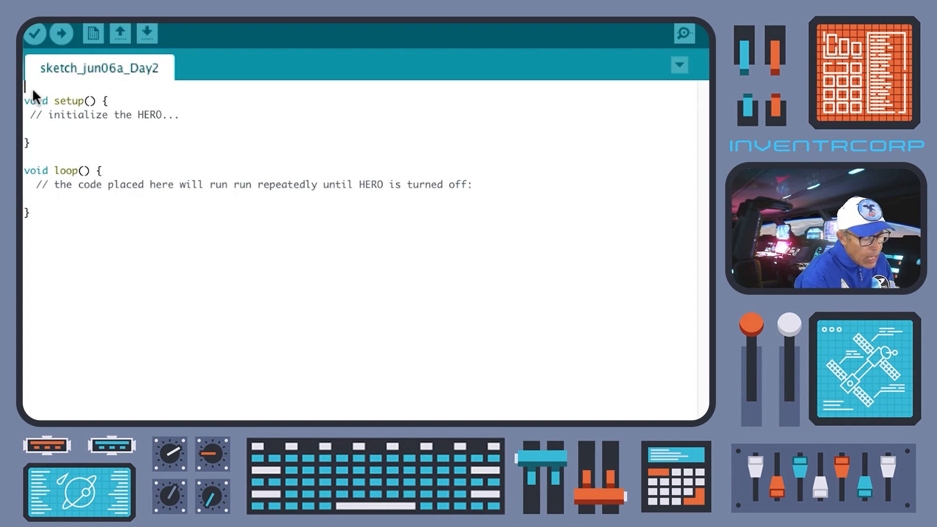
Declare int Light = 12 at the top, commented as HERO board pin 12
text(int Light = 12 ; //HERO board pin 12)
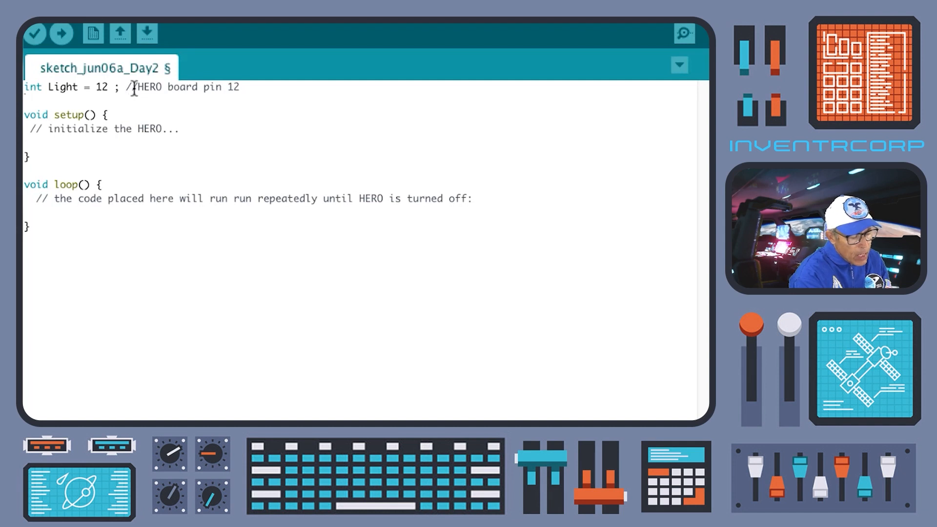
mouse_move(254, 84)
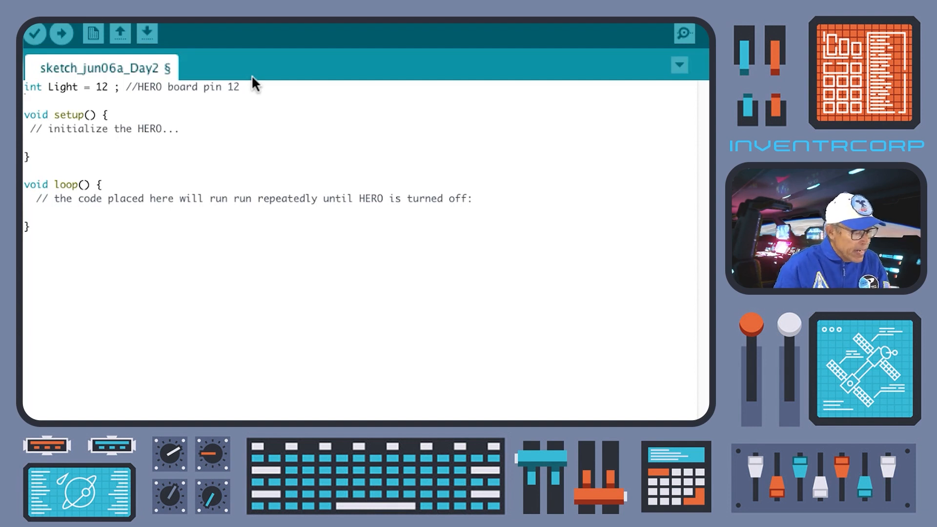
mouse_move(215, 86)
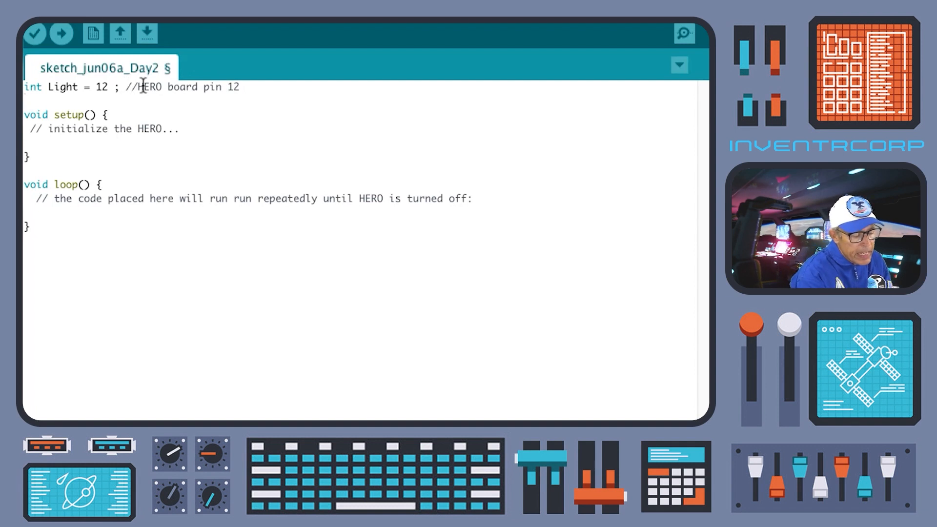
click(245, 88)
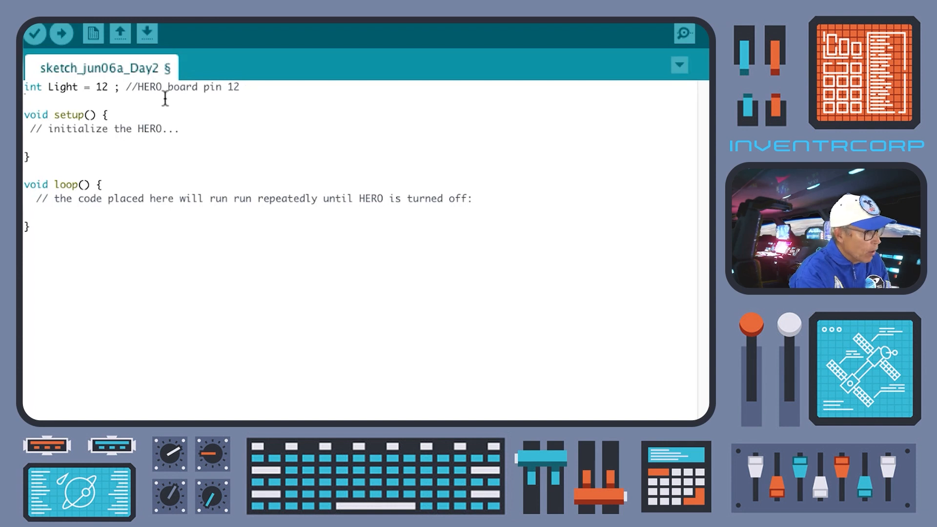
mouse_move(123, 87)
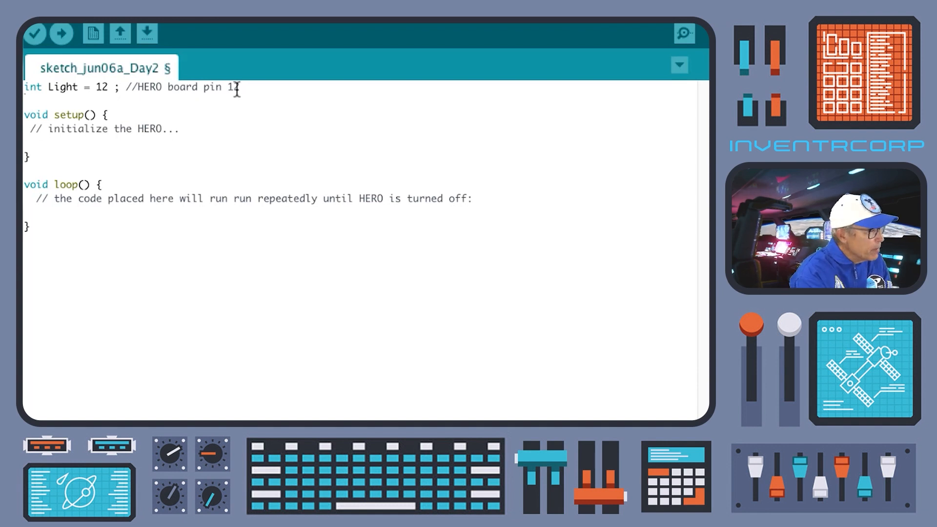
text(2)
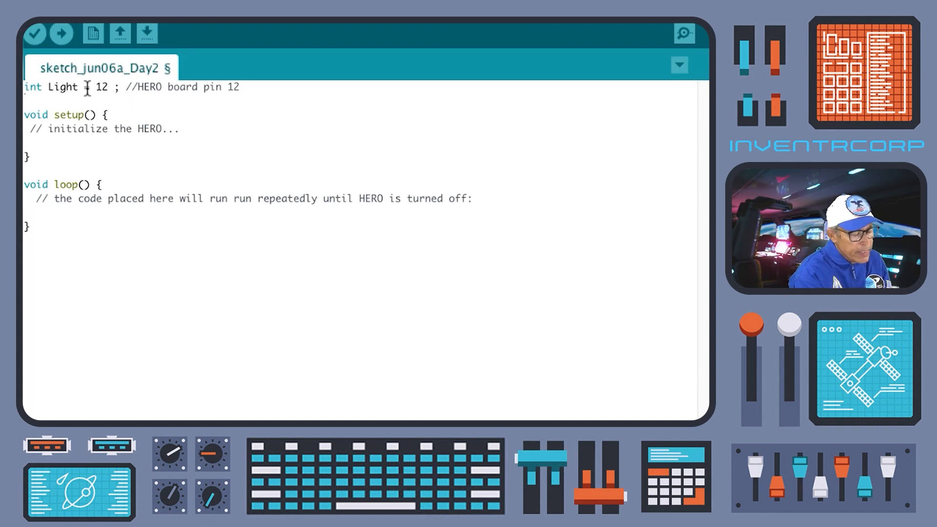
text(=)
text(digitalWrite(Light, LOW);)
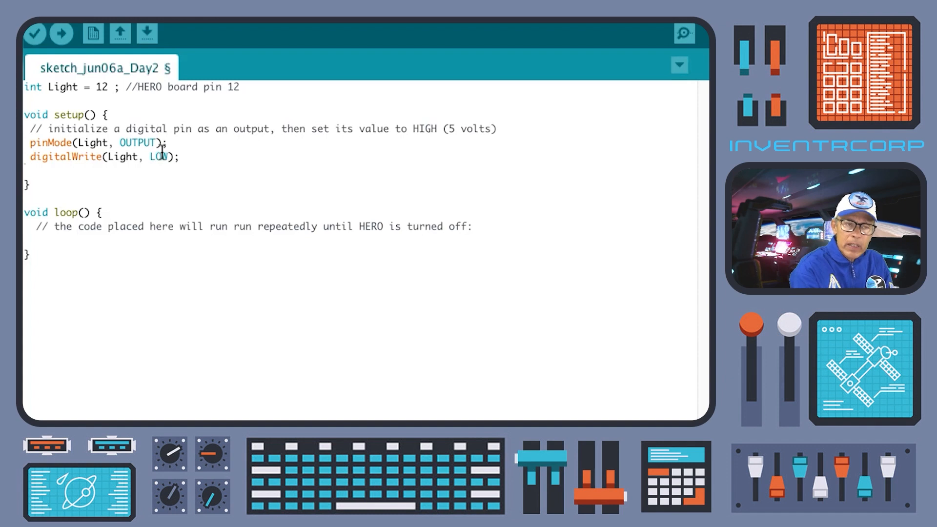
Change the digitalWrite value in setup() from LOW to HIGH
double_click(158, 156)
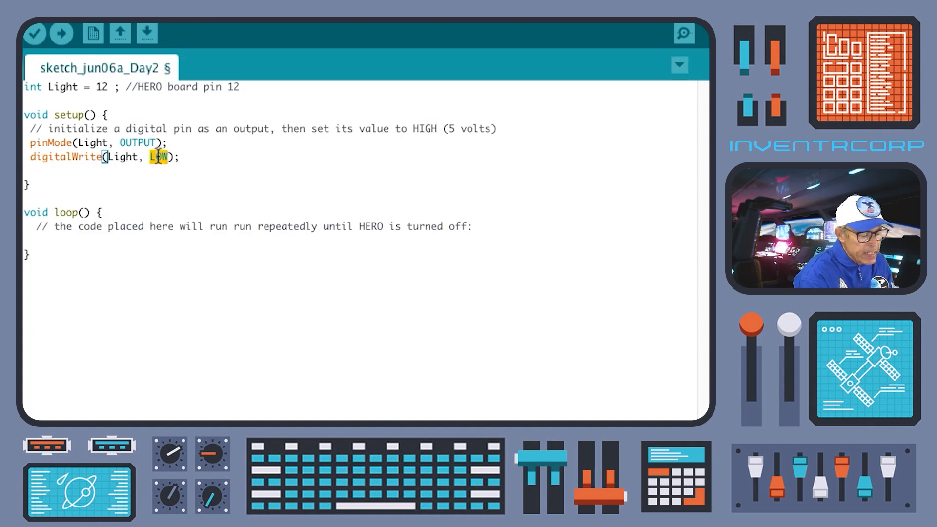
text(HI)
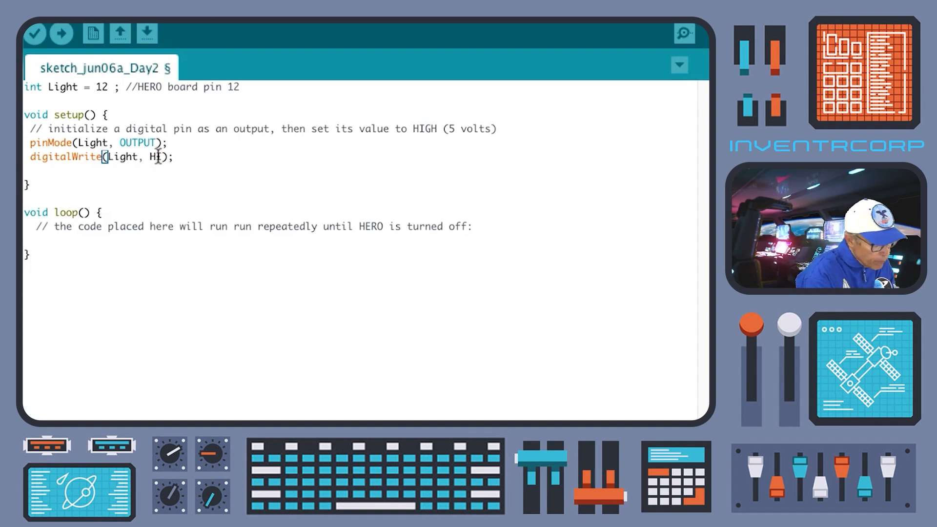
text(GH)
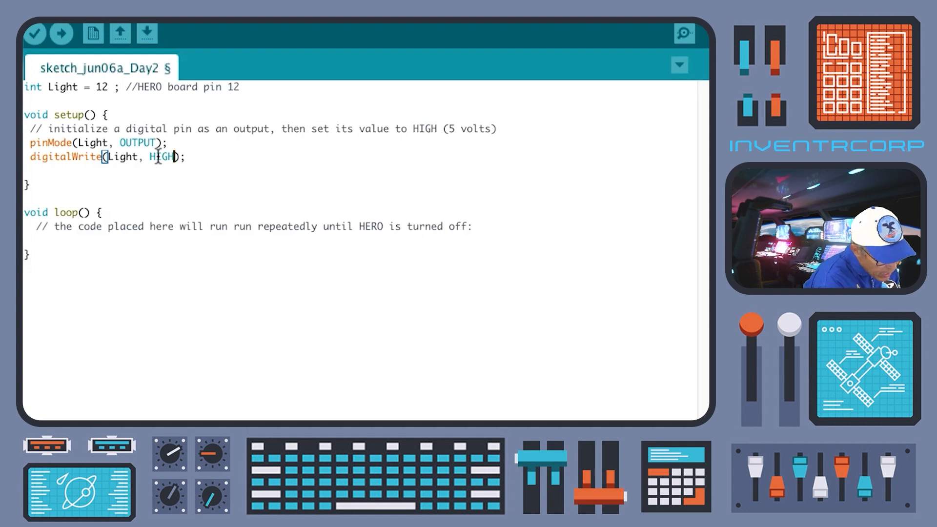
mouse_move(139, 184)
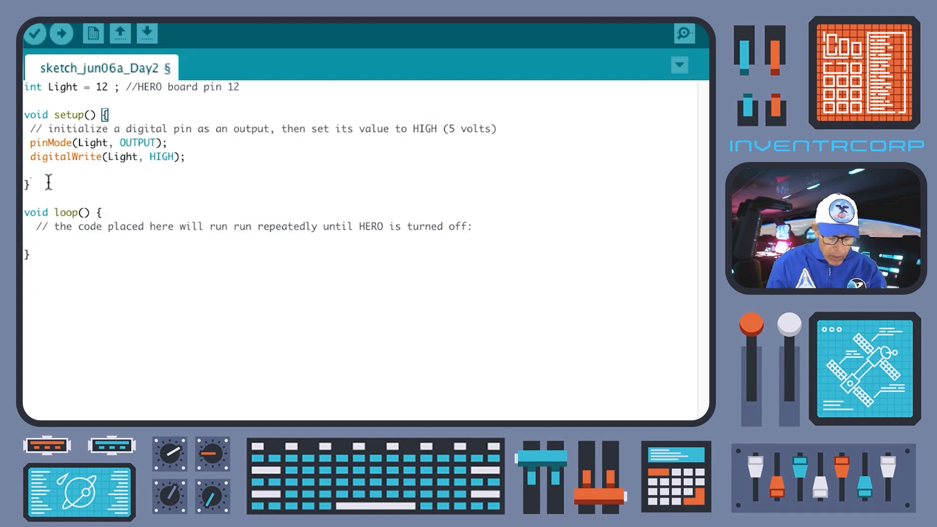
mouse_move(61, 33)
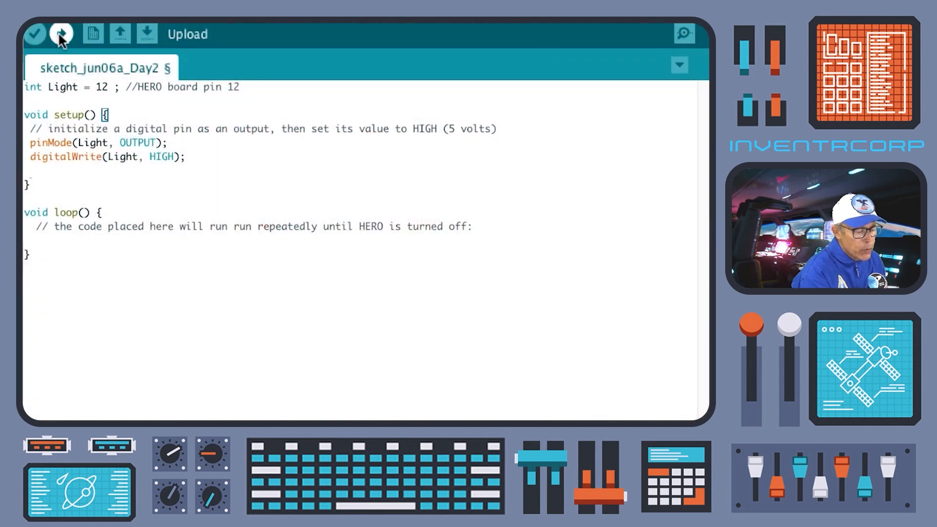
Upload the sketch writing Light HIGH to the board
click(61, 34)
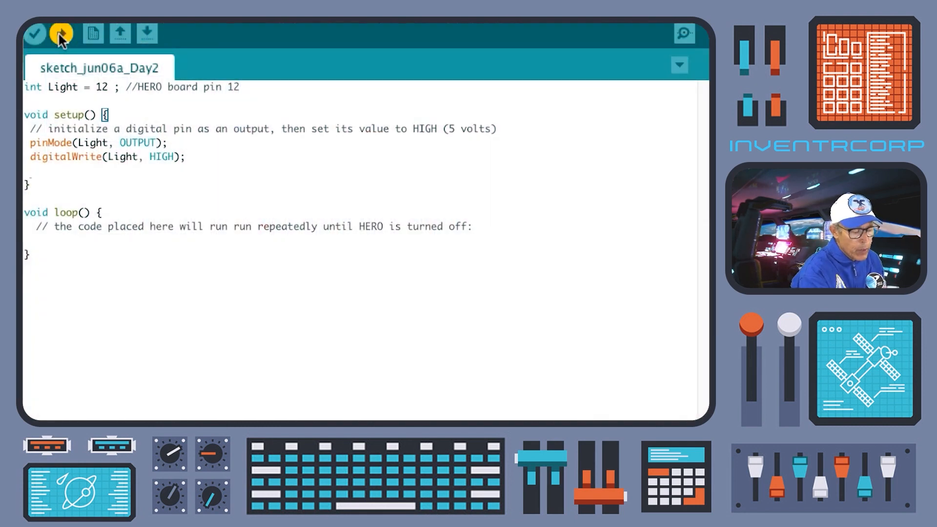
click(60, 33)
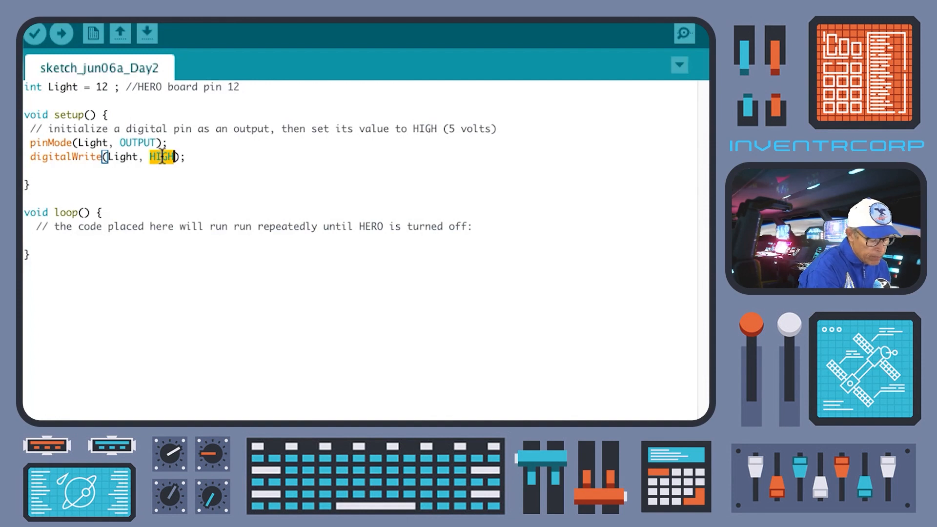
Change setup()'s digitalWrite back to LOW and upload to the board
text(LOW)
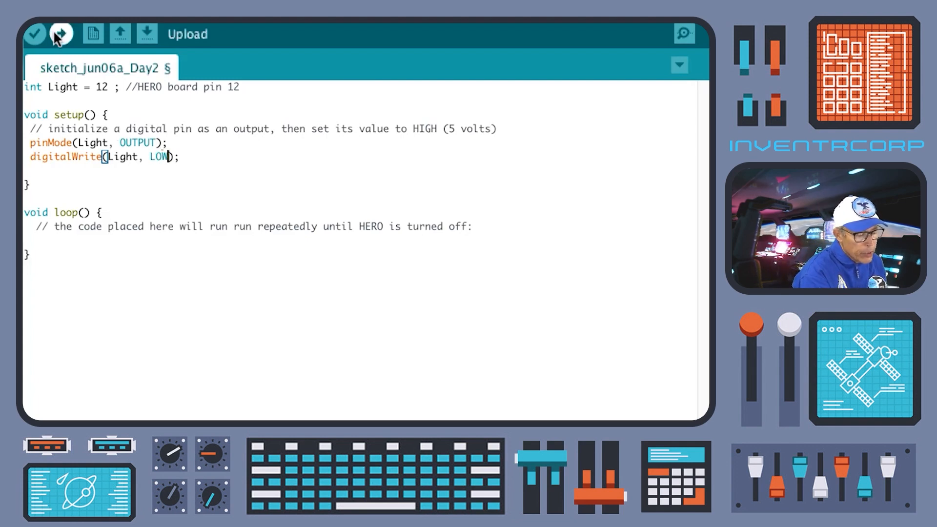
click(60, 34)
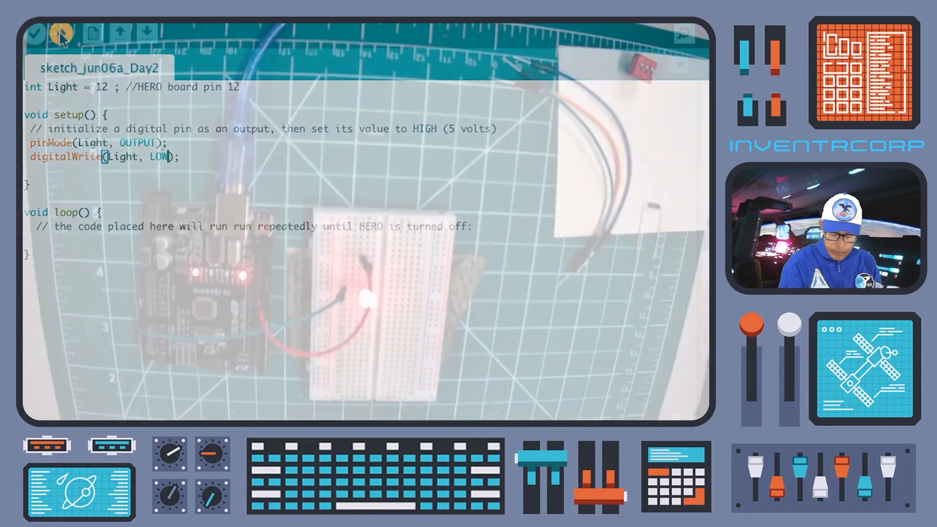
click(62, 32)
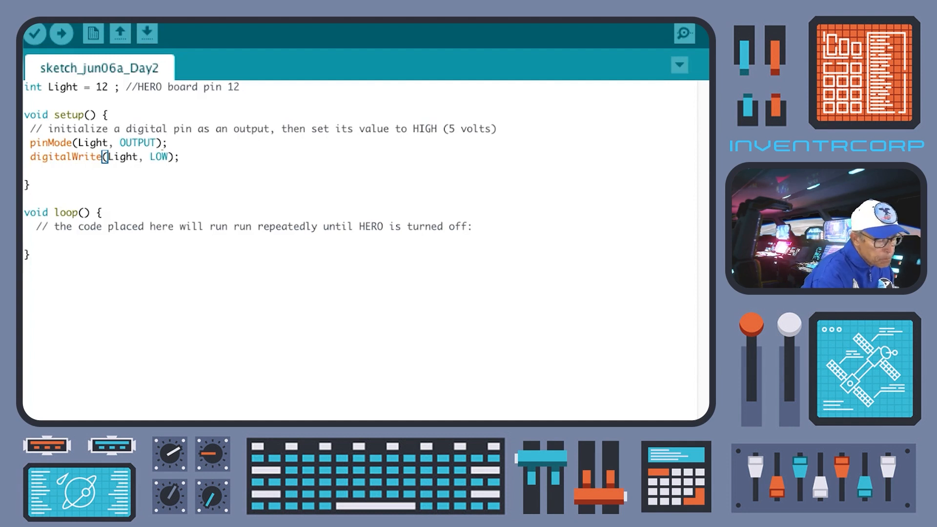
mouse_move(49, 243)
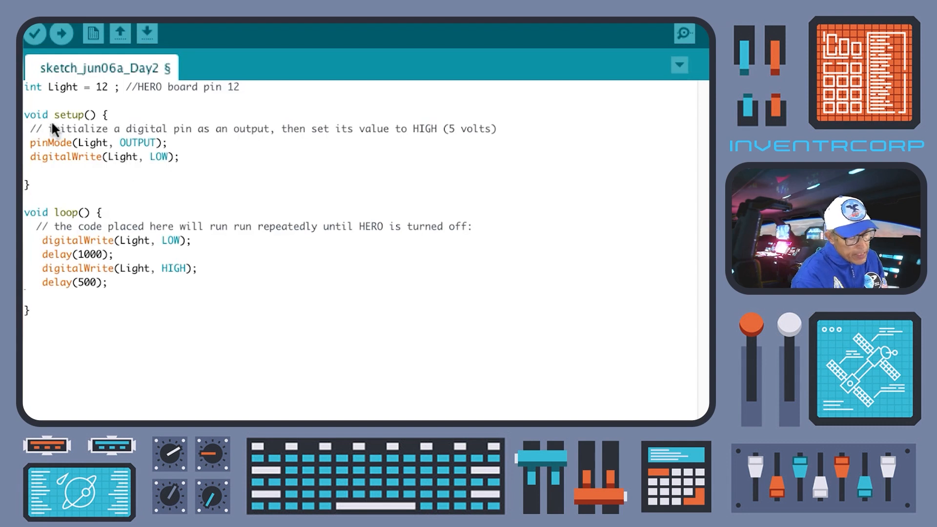
mouse_move(105, 138)
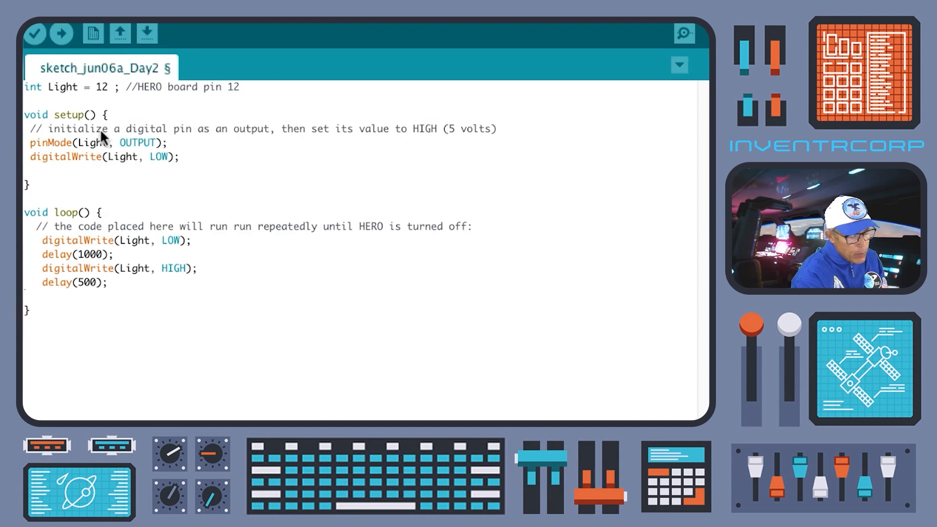
mouse_move(154, 133)
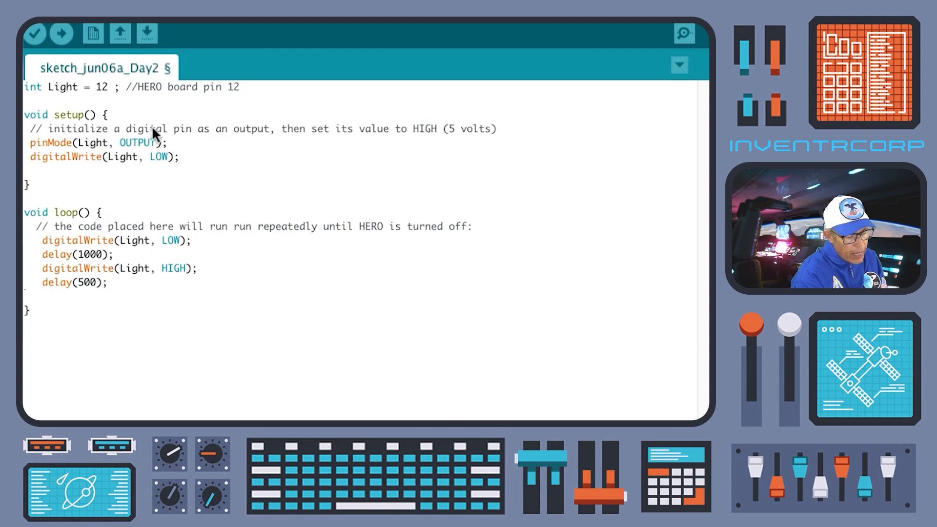
mouse_move(182, 132)
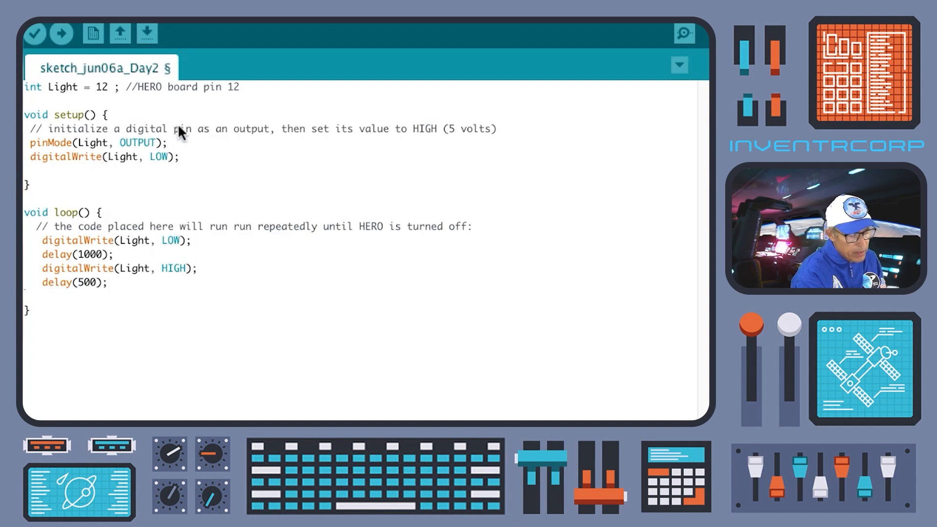
mouse_move(313, 128)
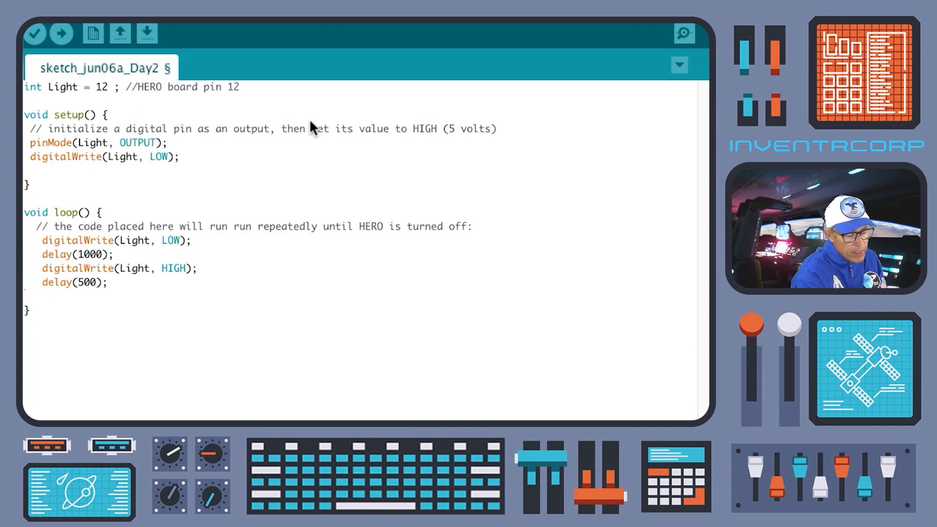
mouse_move(298, 130)
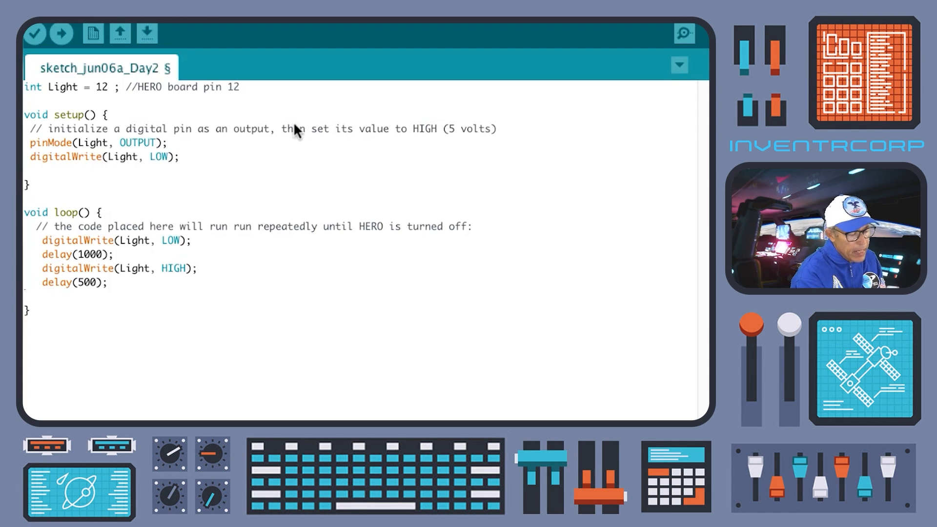
mouse_move(80, 227)
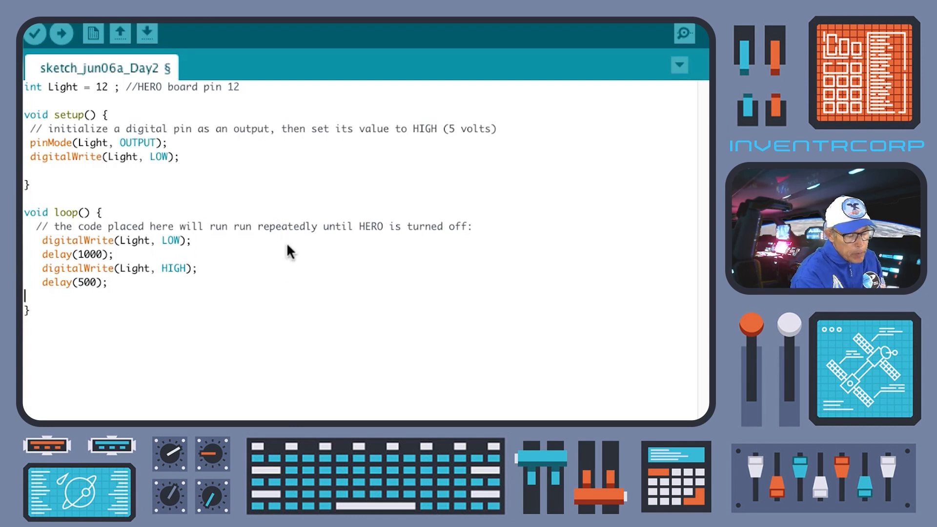
mouse_move(228, 268)
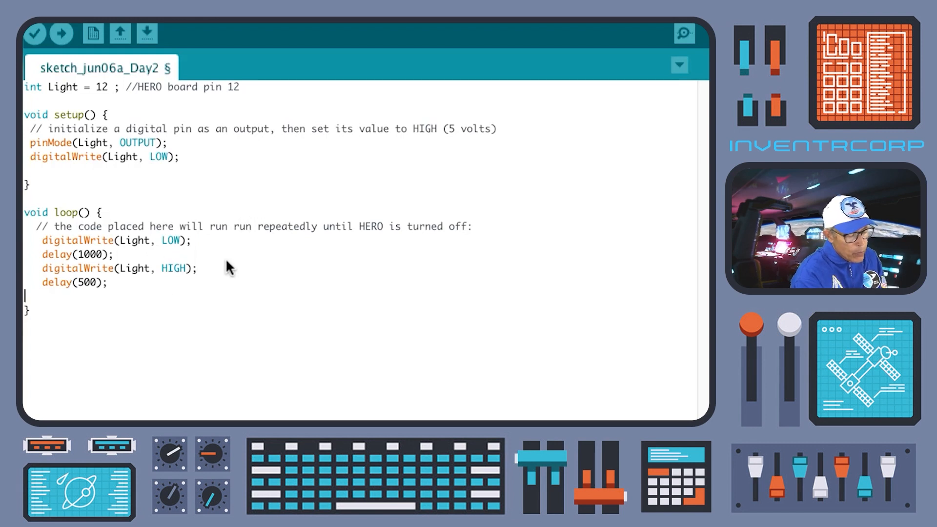
mouse_move(40, 240)
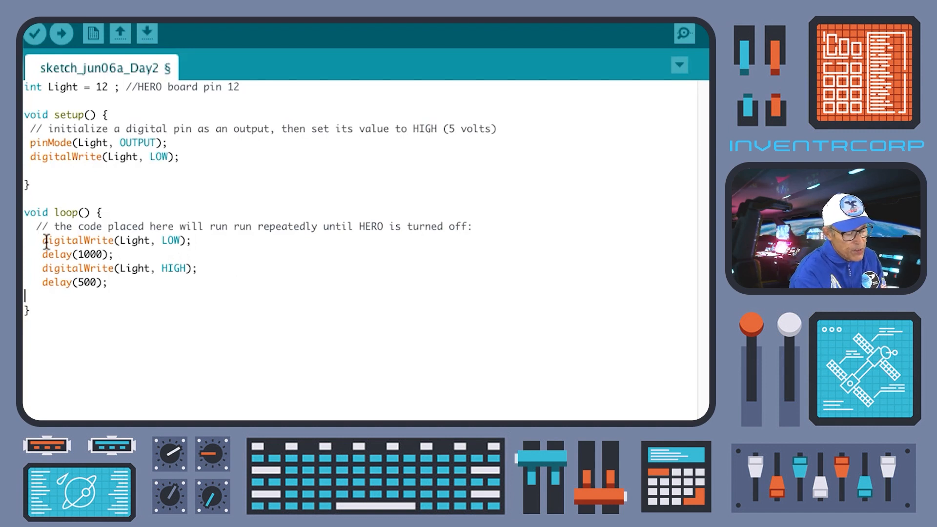
mouse_move(129, 240)
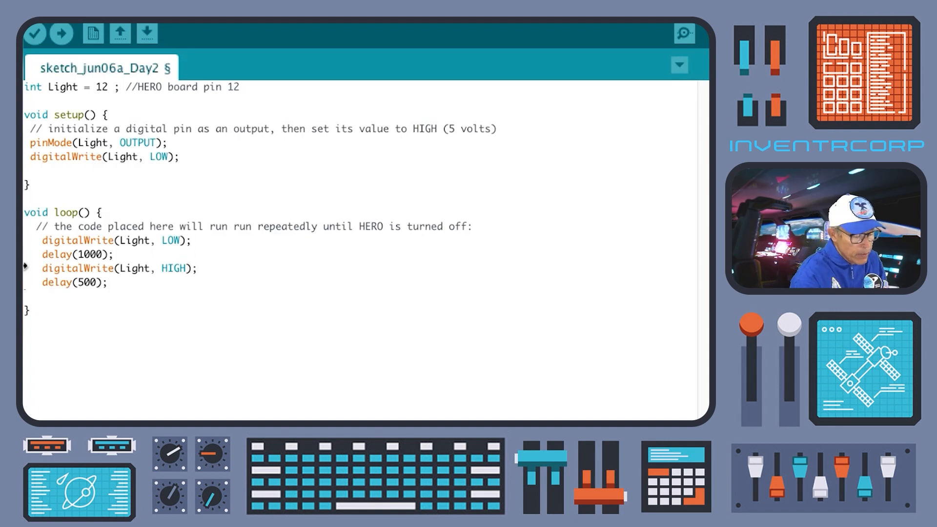
mouse_move(61, 34)
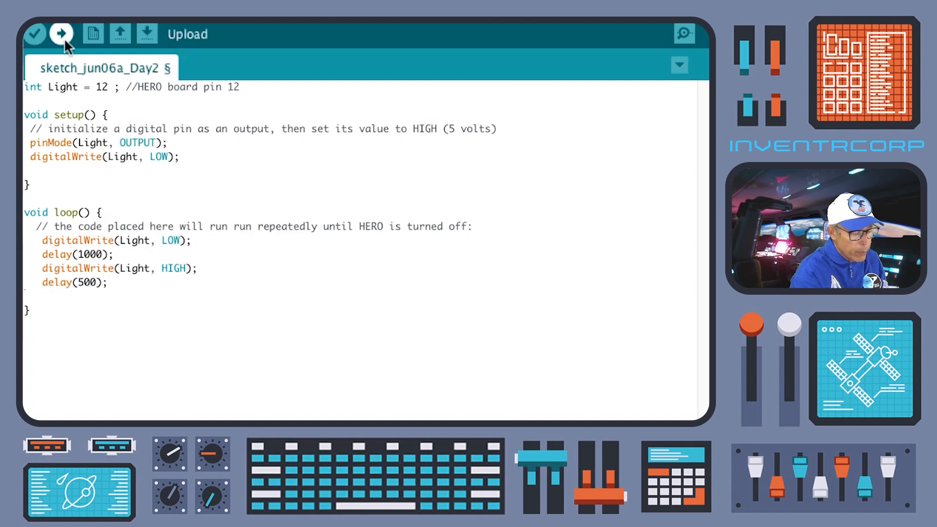
Upload the blinking loop sketch to the board
click(61, 34)
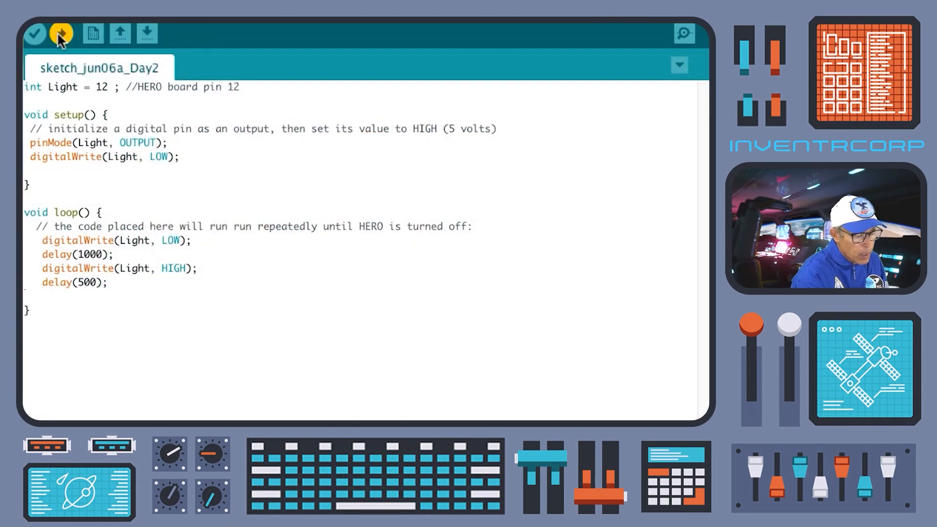
mouse_move(117, 336)
text(2)
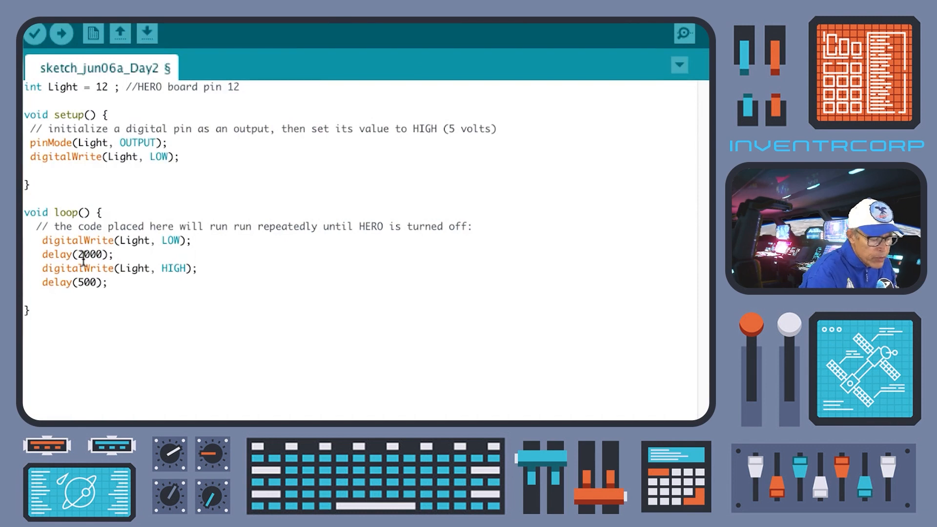
mouse_move(123, 253)
text(1)
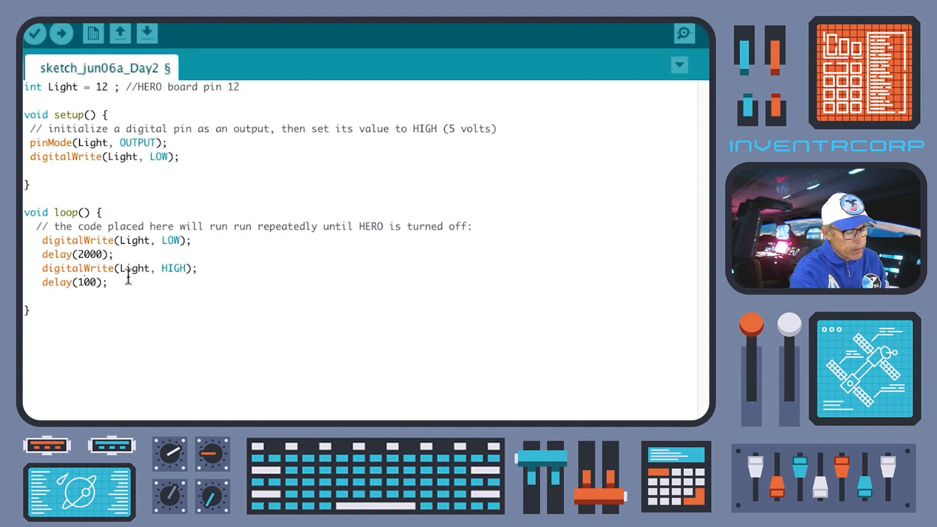
mouse_move(61, 34)
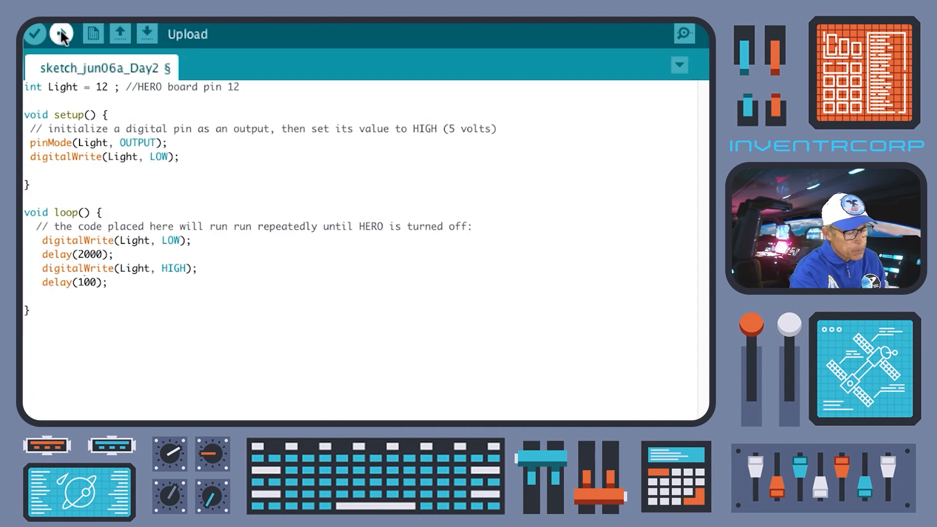